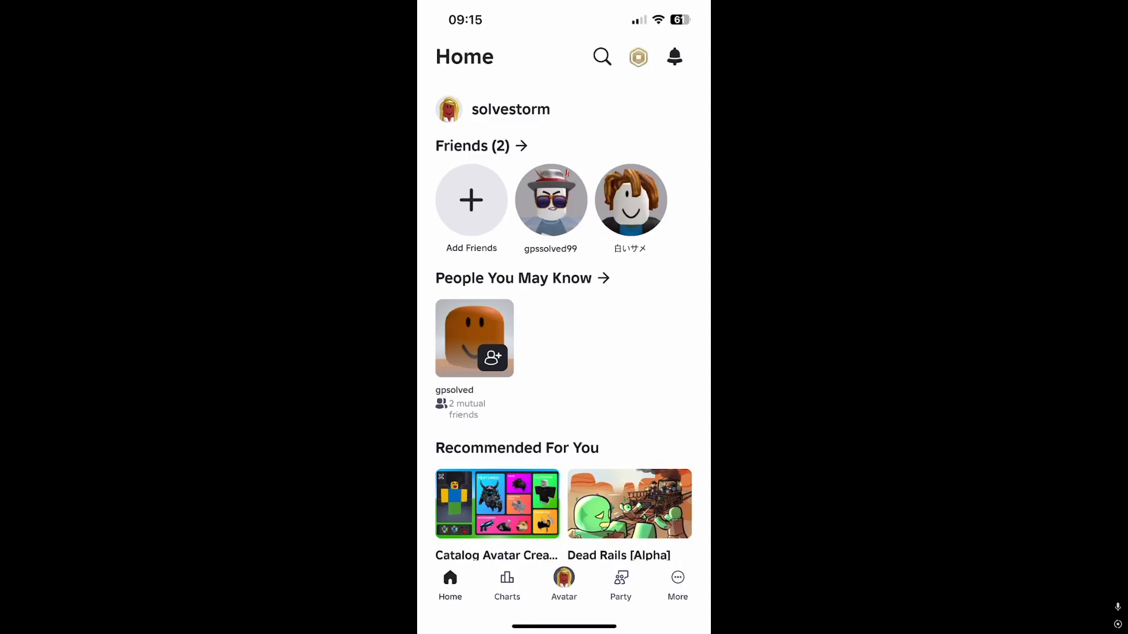
Step: Leave the home feed for the More page and scroll down to its grid of app areas
click(677, 583)
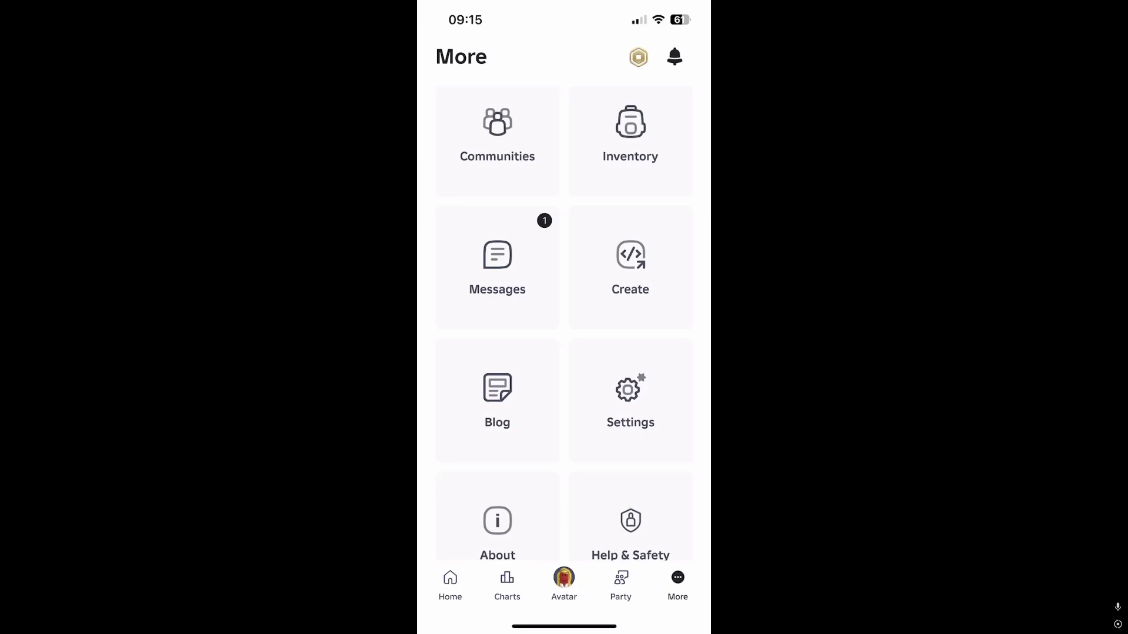
scroll(down, 3)
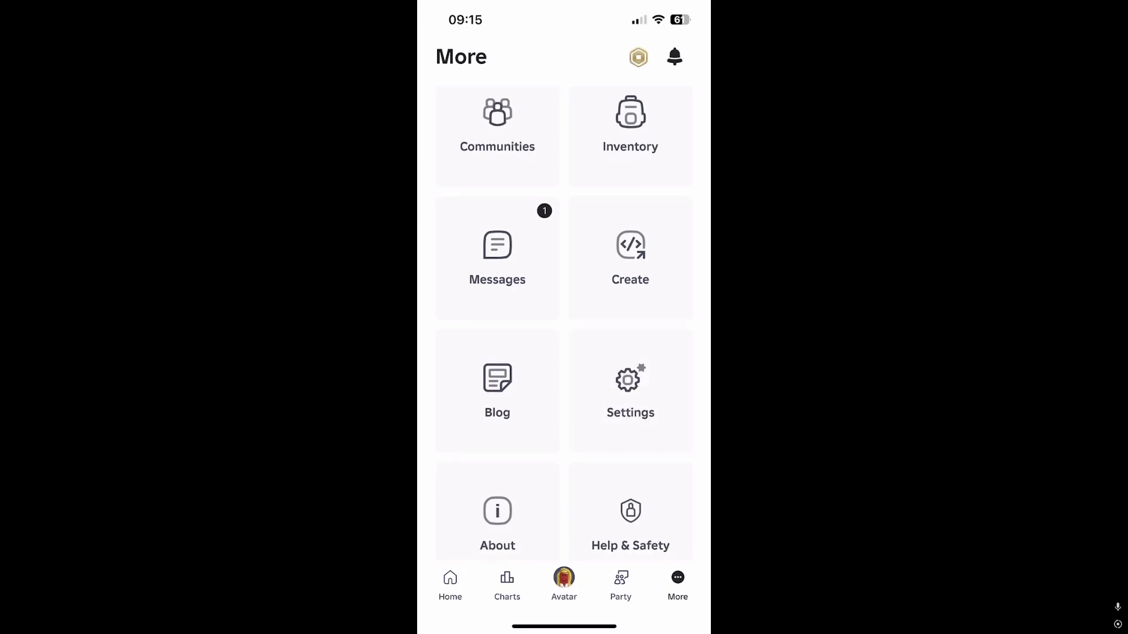
scroll(down, 3)
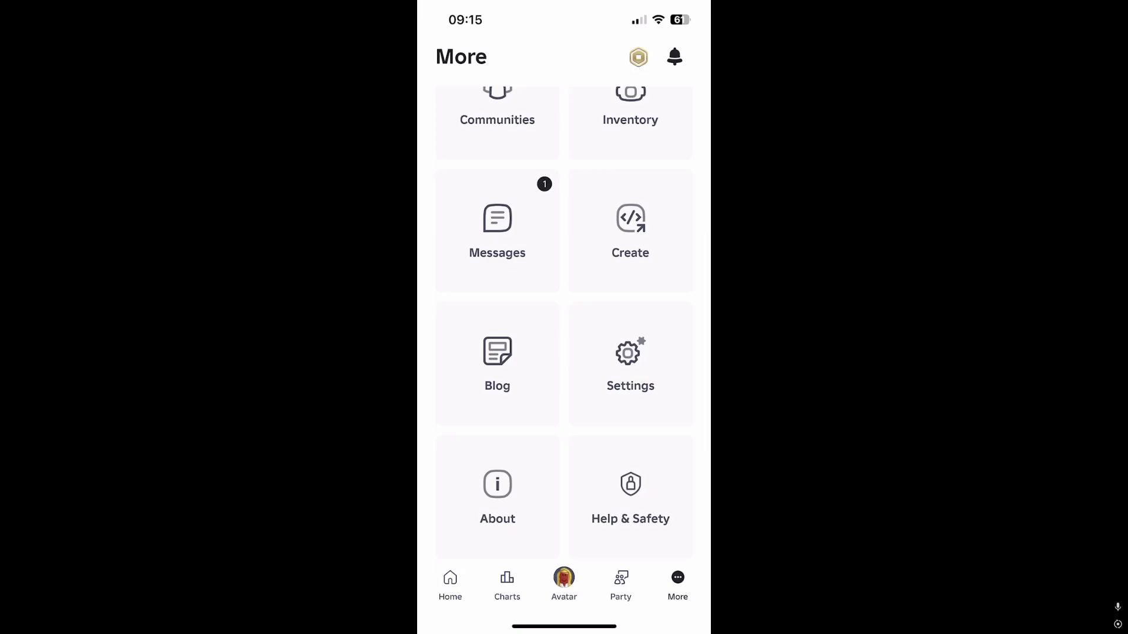
Step: Go through Settings and Privacy & content maturity to the Visibility & private servers page
click(630, 363)
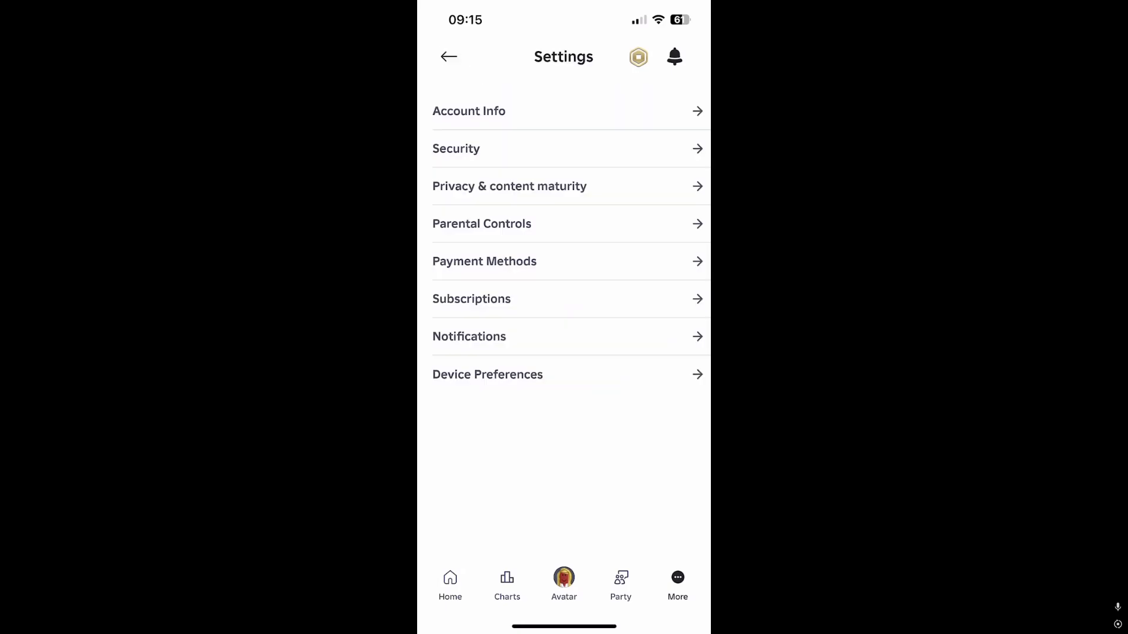
click(509, 186)
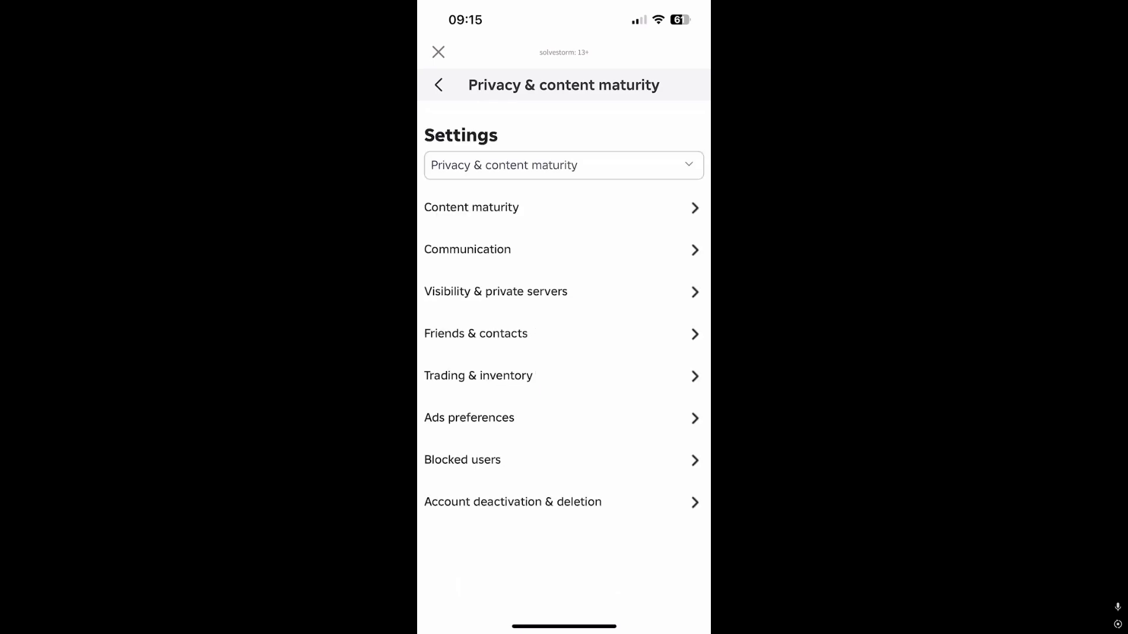
click(563, 165)
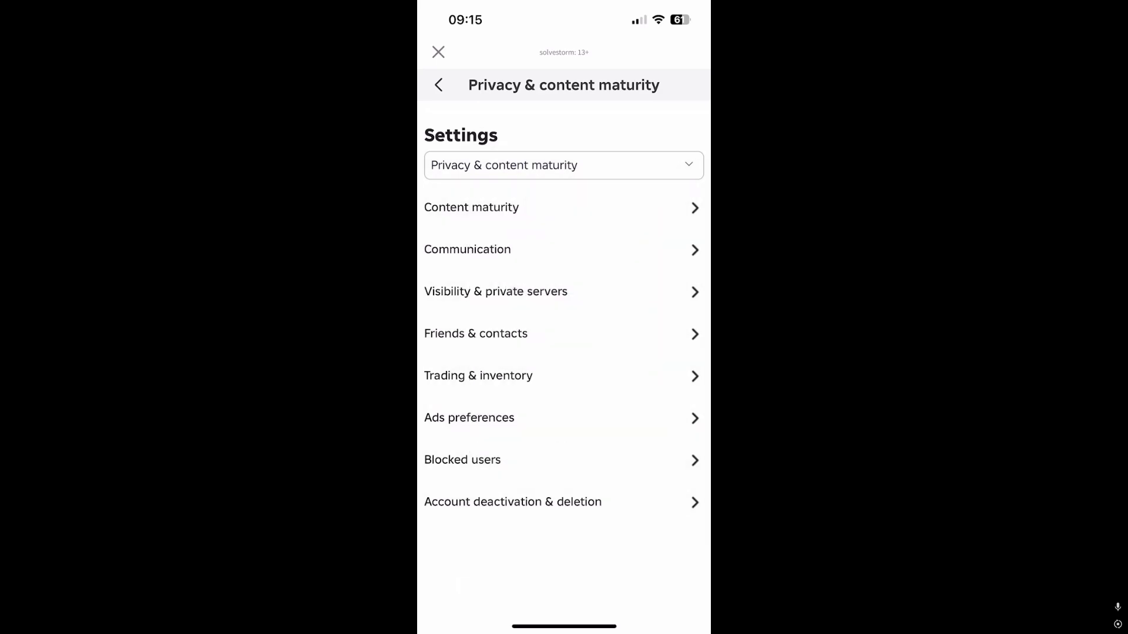
click(494, 292)
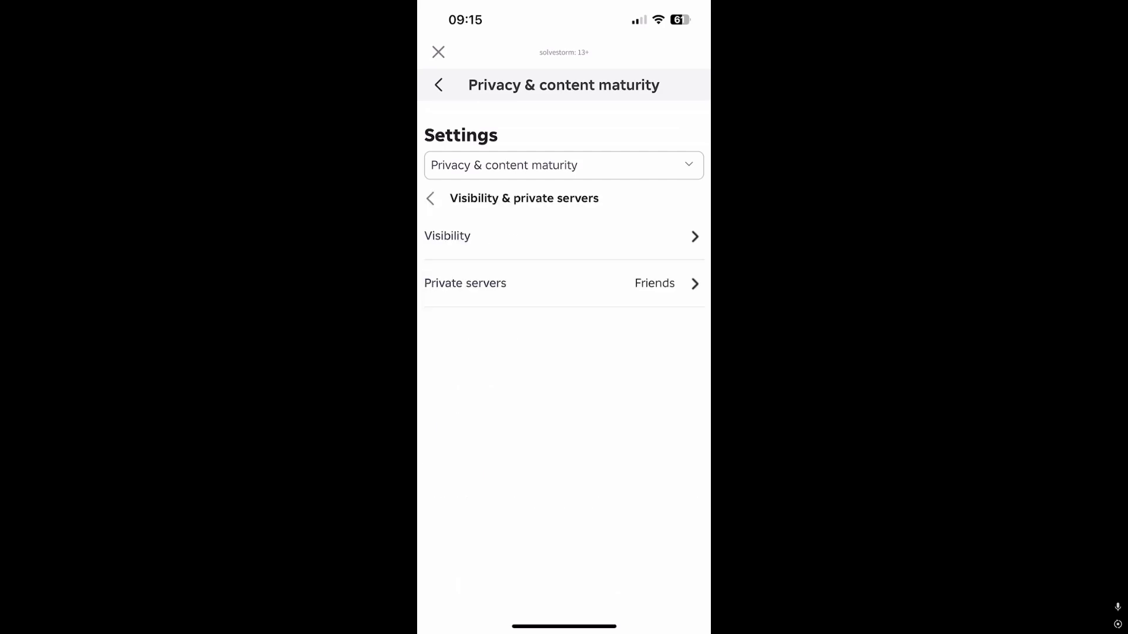
Step: Bring up the Visibility page showing current experience visible to Friends & people I follow
click(446, 236)
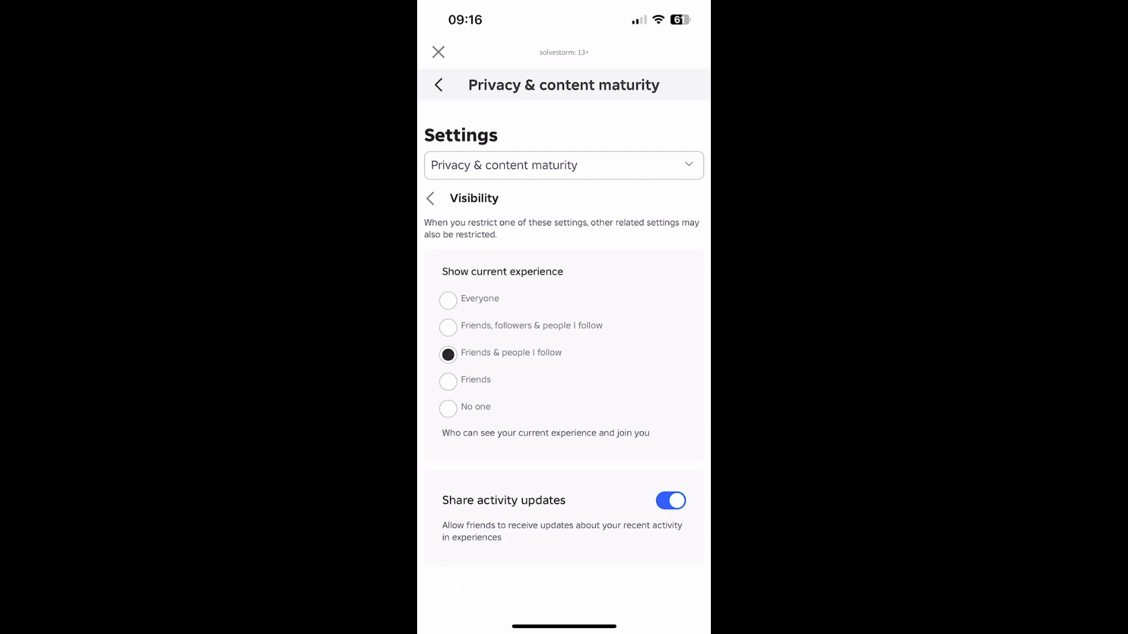
Step: Set Show current experience to No one and turn Share activity updates off
click(447, 409)
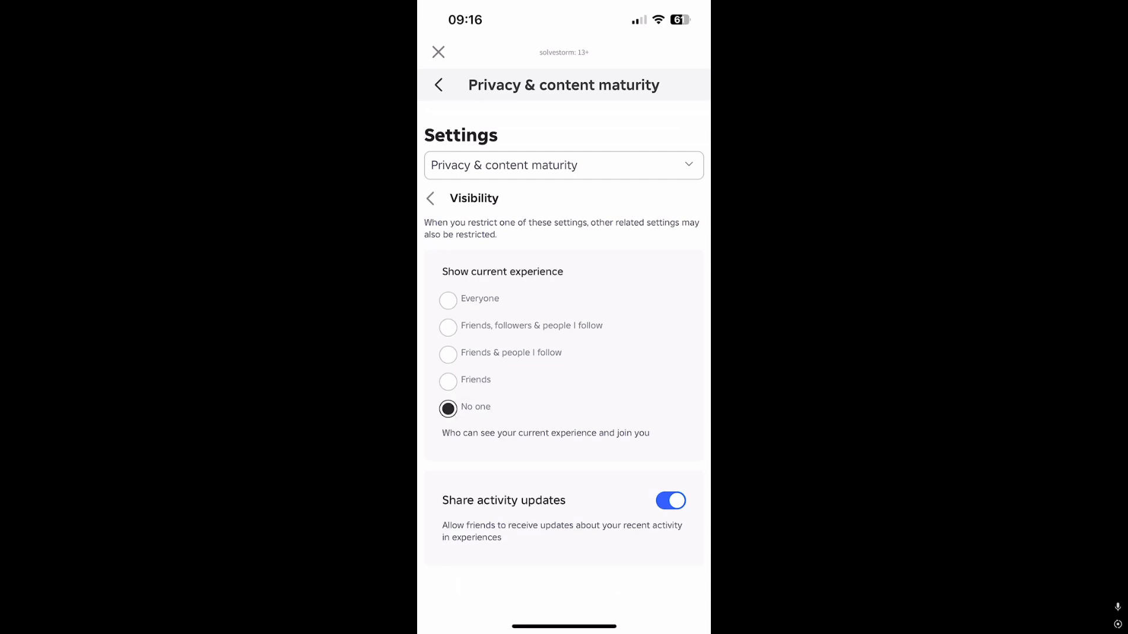
click(447, 380)
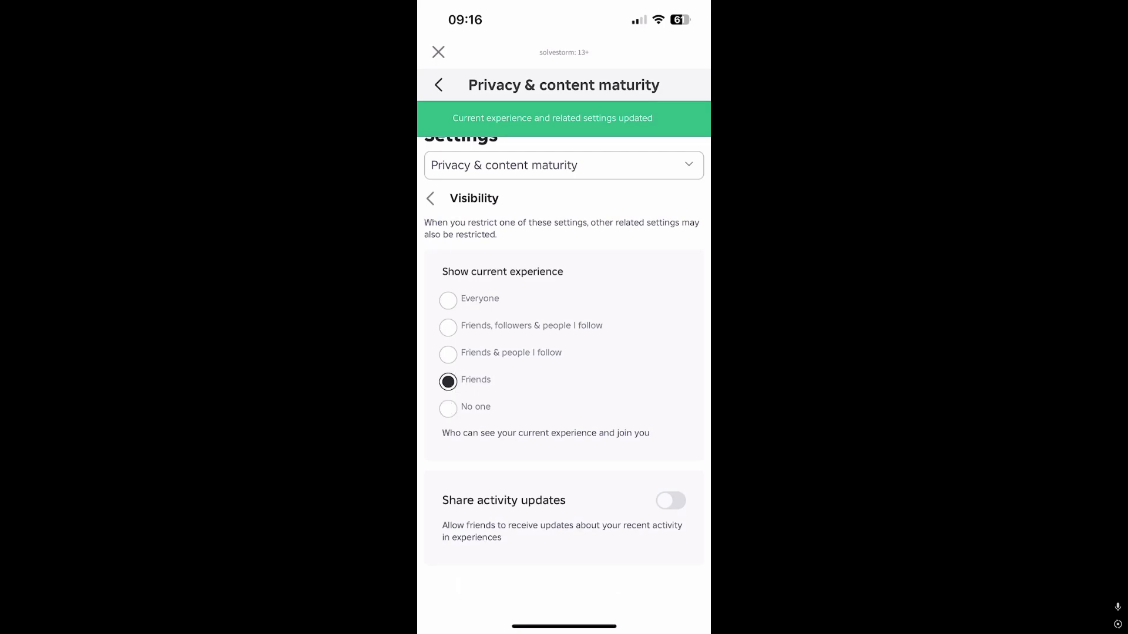
click(447, 409)
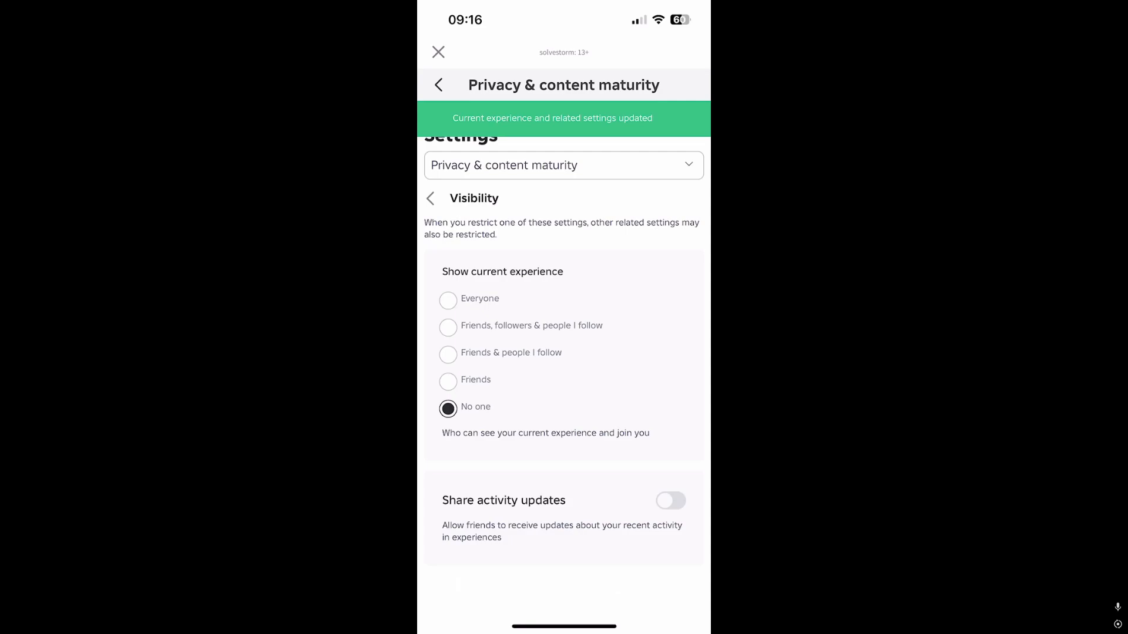
Step: Go to the Avatar marketplace and pick the Cheeks item
click(430, 198)
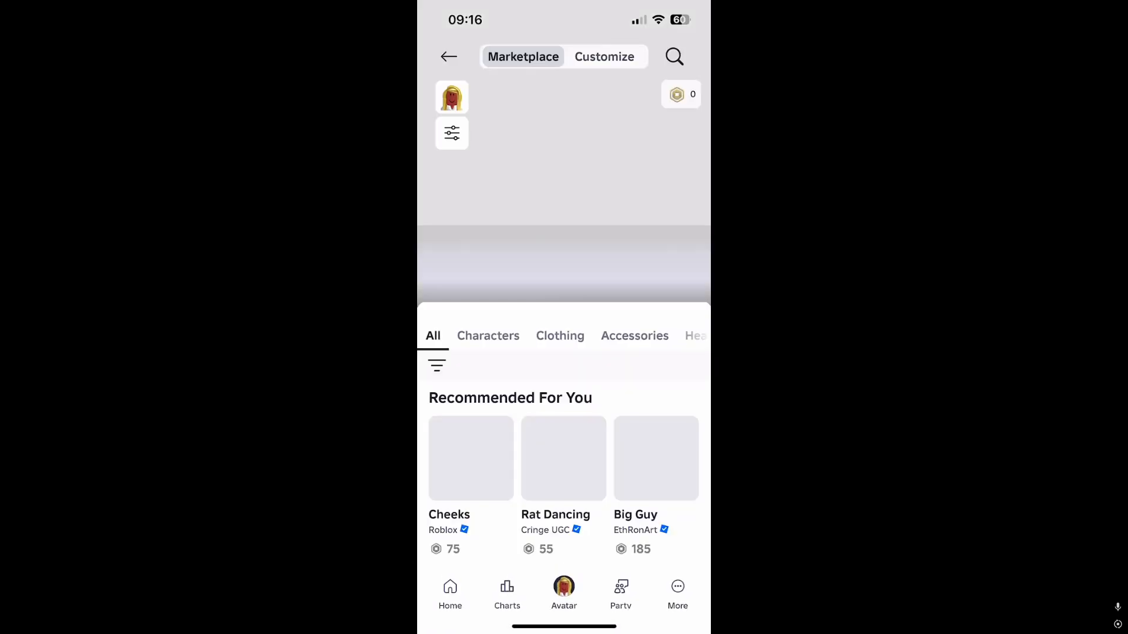
click(470, 458)
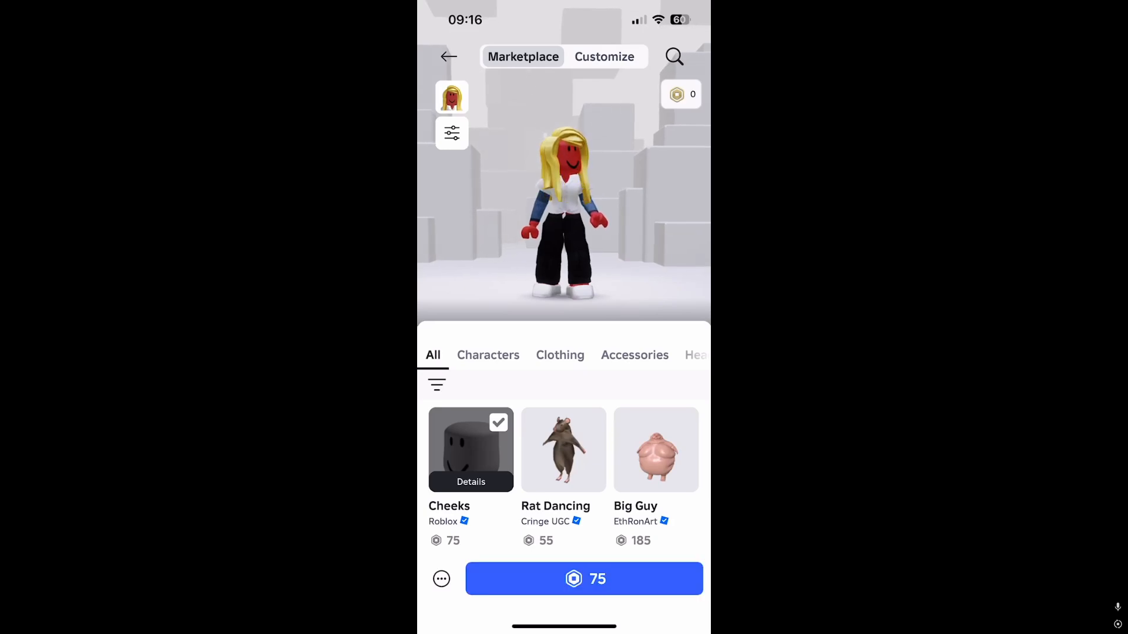